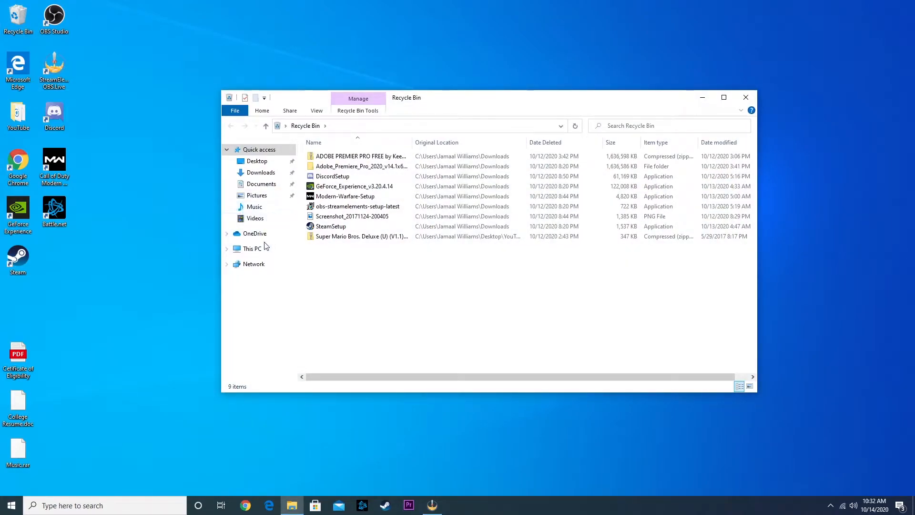
Close the Recycle Bin window to return to the desktop
{"action": "left_click", "coordinate": [252, 247]}
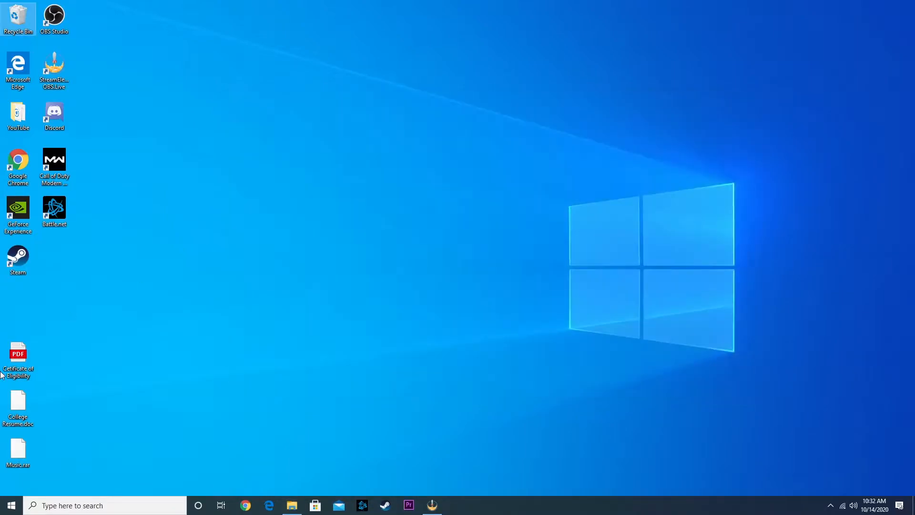
Launch Disk Management from the Start menu and initialize the new Disk 0 as GPT
{"action": "right_click", "coordinate": [10, 505]}
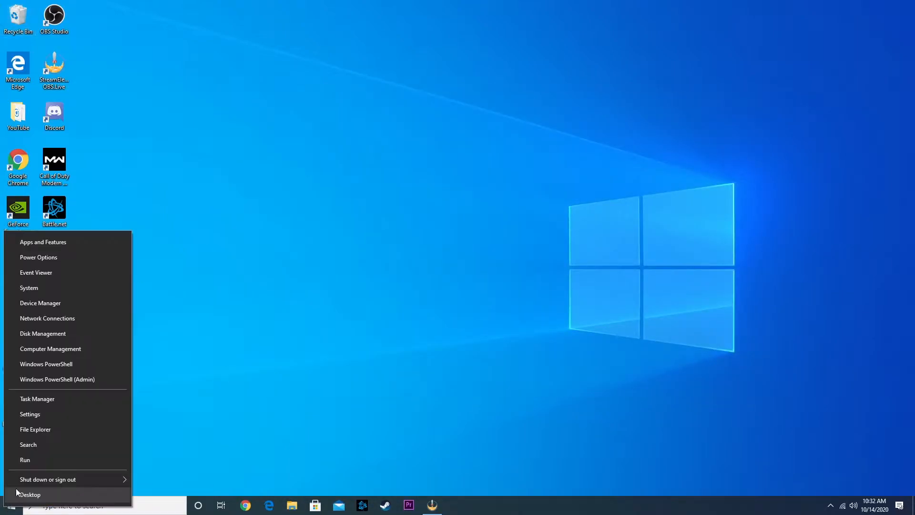
{"action": "left_click", "coordinate": [43, 333]}
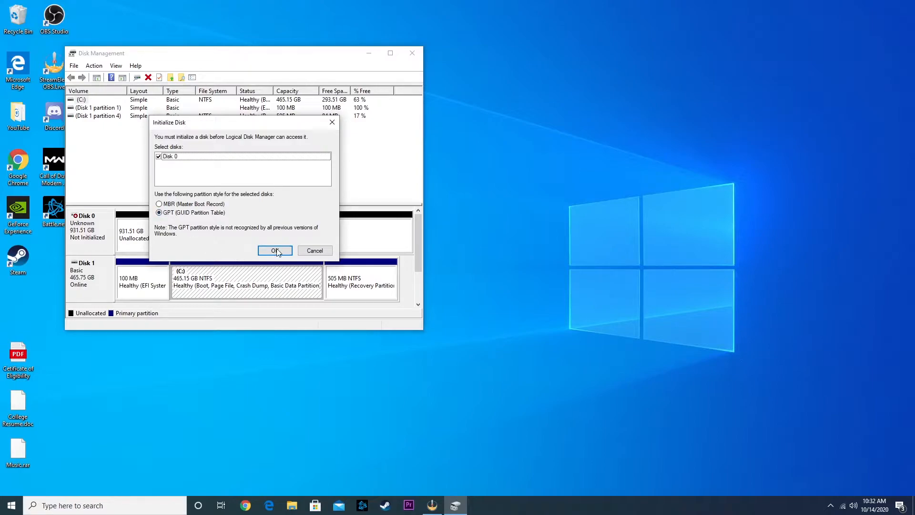
{"action": "left_click", "coordinate": [275, 250]}
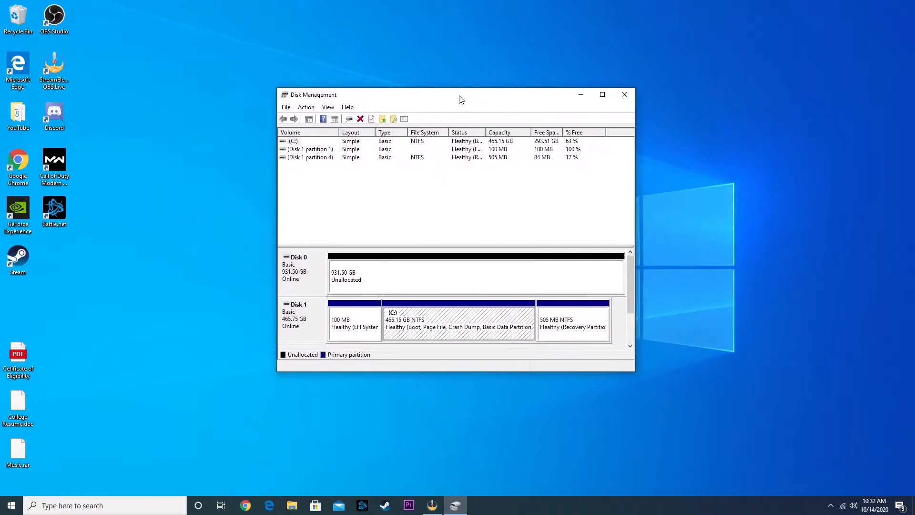
{"action": "mouse_move", "coordinate": [489, 117]}
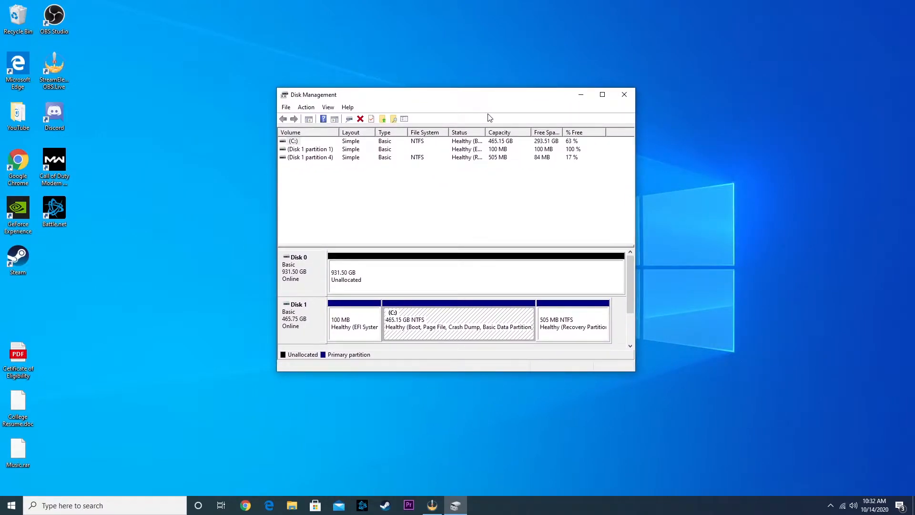
{"action": "mouse_move", "coordinate": [257, 193]}
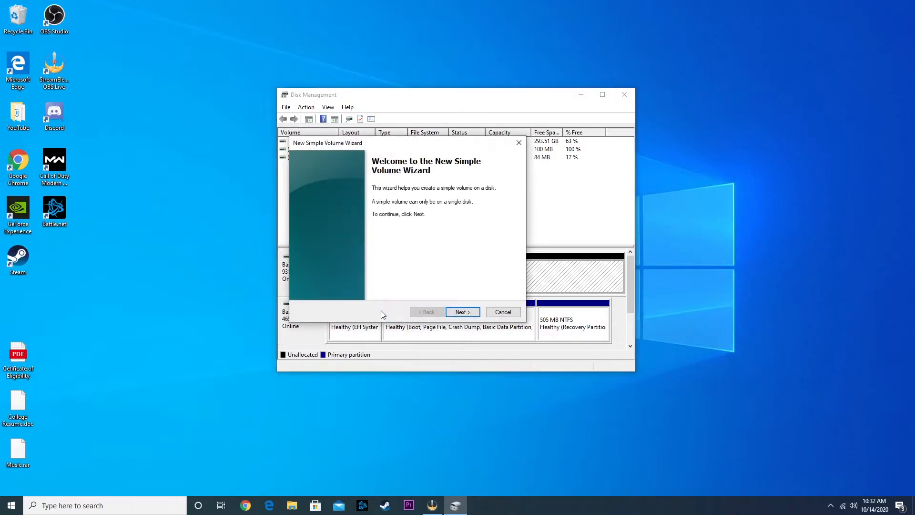
Advance the New Simple Volume Wizard keeping the maximum 953852 MB size and drive letter G
{"action": "left_click", "coordinate": [461, 312]}
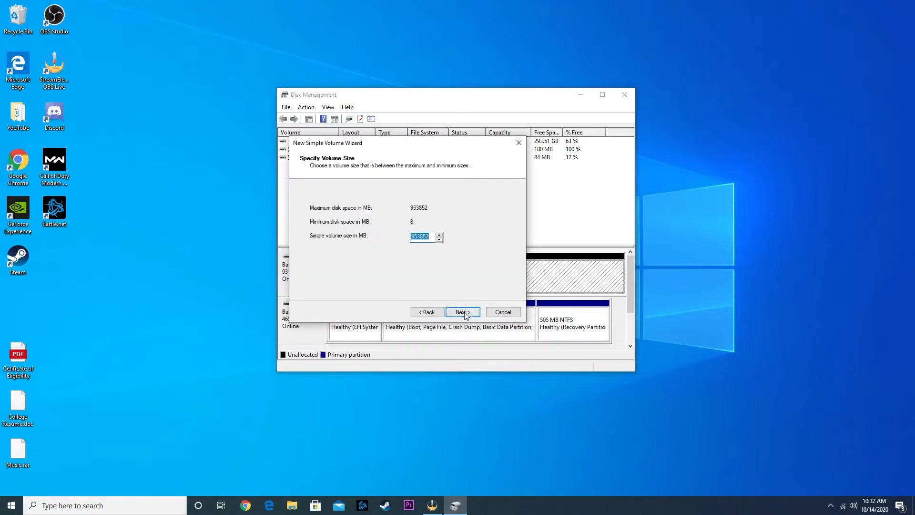
{"action": "left_click", "coordinate": [461, 312]}
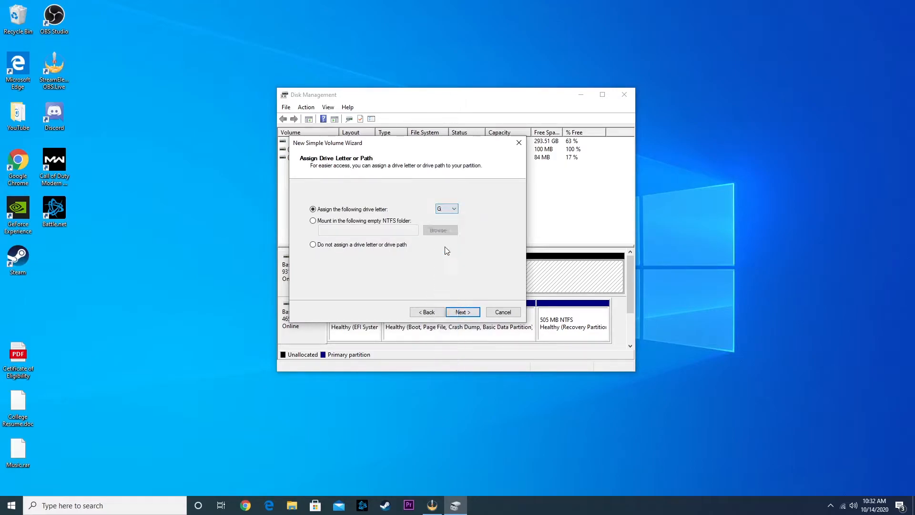
{"action": "mouse_move", "coordinate": [440, 285]}
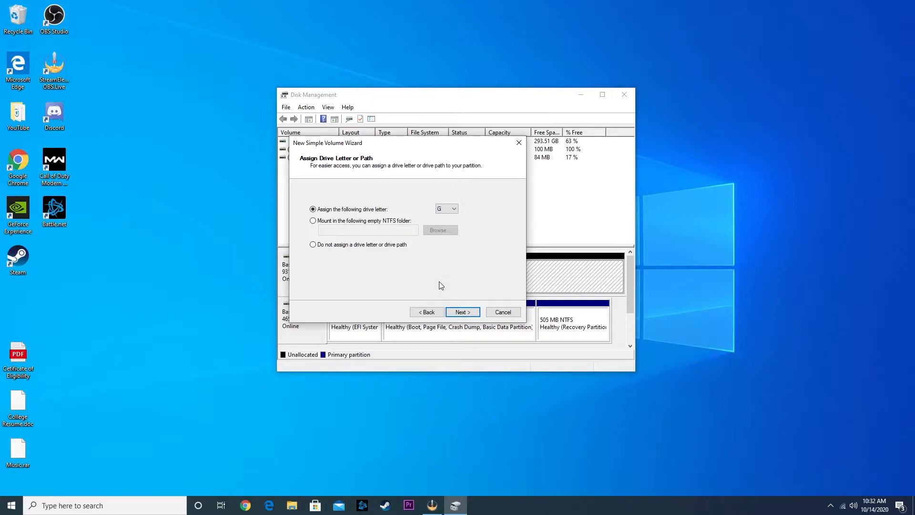
{"action": "left_click", "coordinate": [461, 311]}
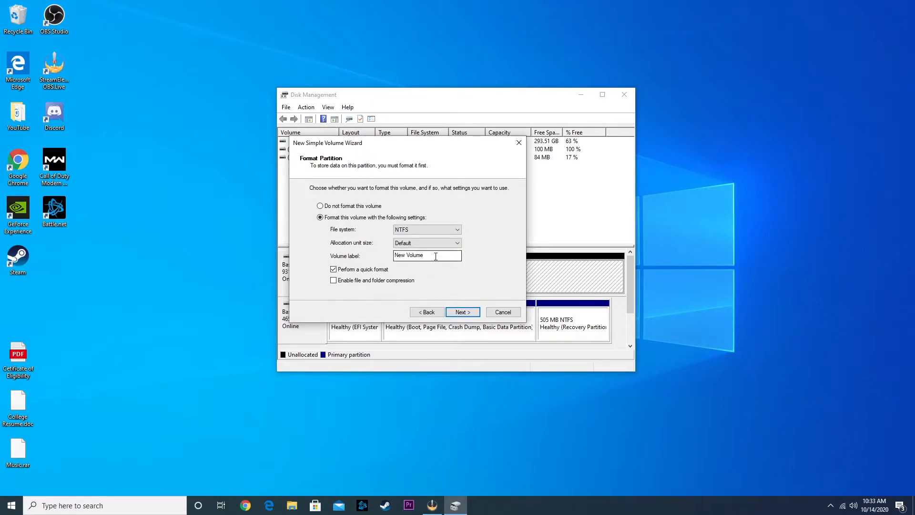
Label the volume '1TB HDD', keep NTFS quick format, and finish creating it
{"action": "type", "text": "1"}
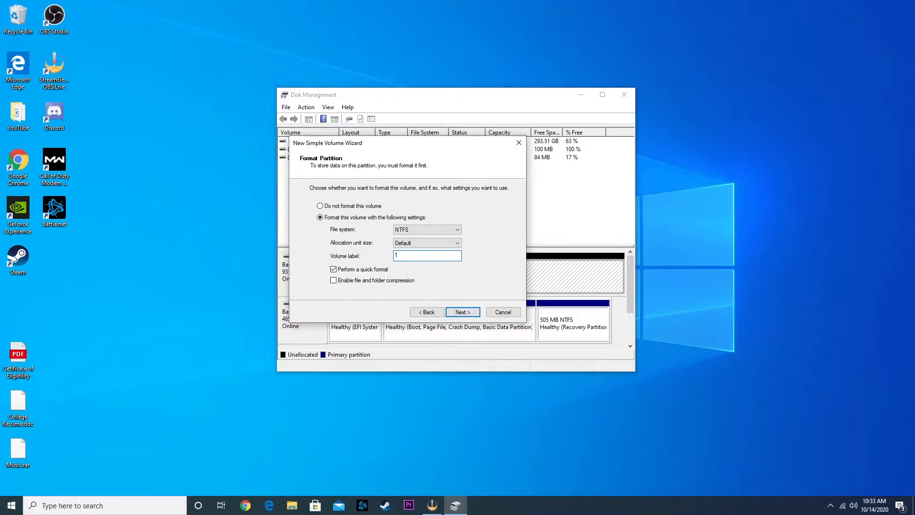
{"action": "type", "text": "TB HDD"}
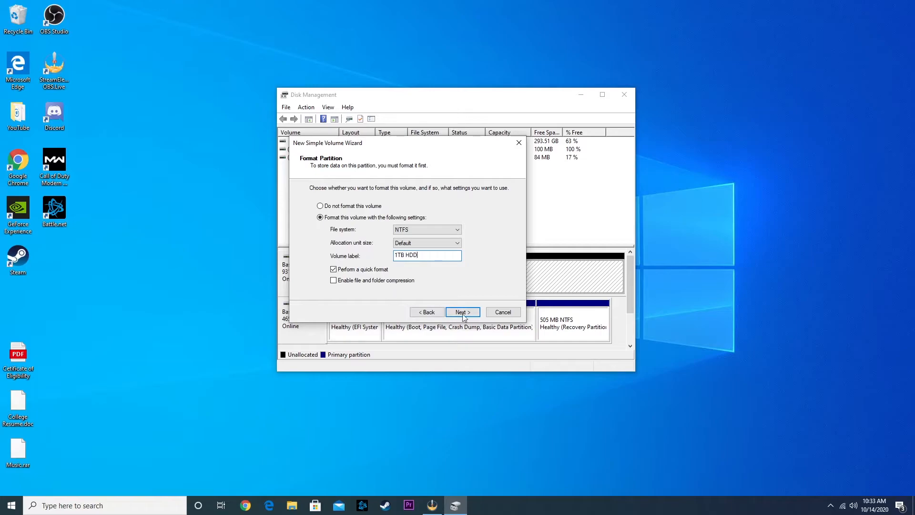
{"action": "left_click", "coordinate": [461, 311]}
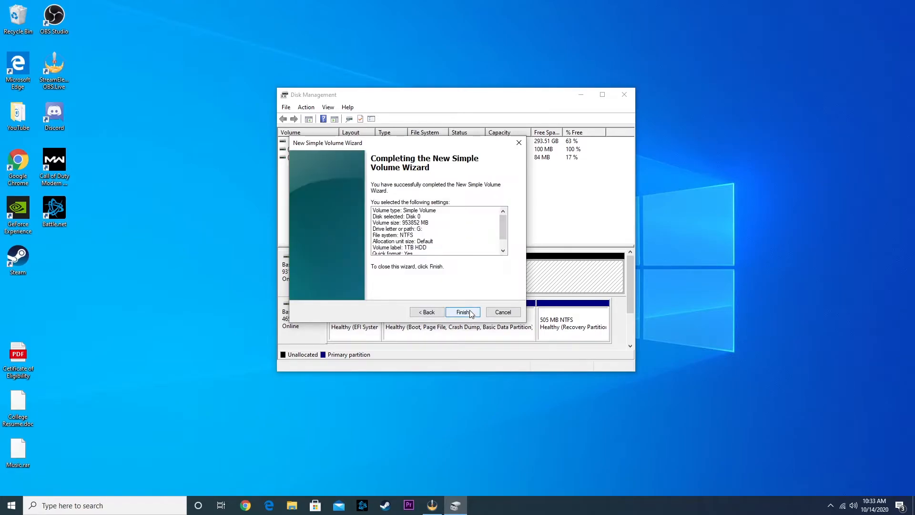
{"action": "left_click", "coordinate": [462, 312]}
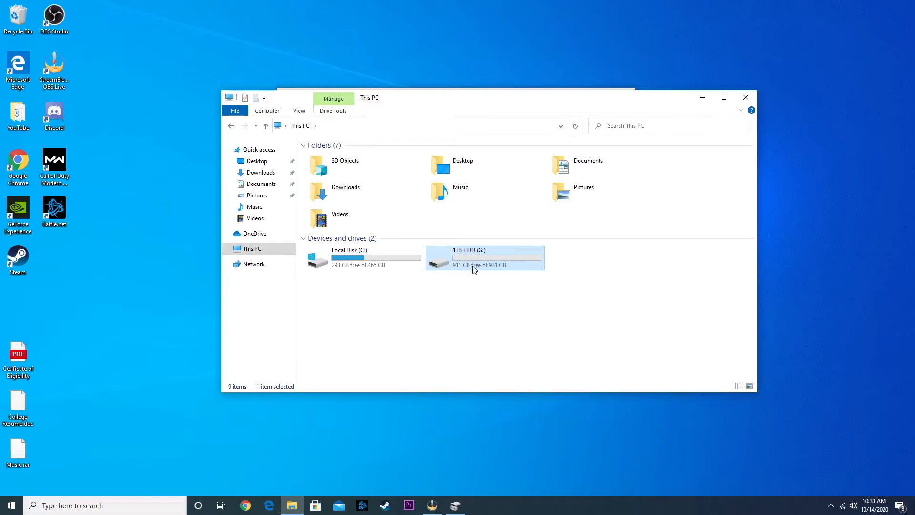
{"action": "mouse_move", "coordinate": [473, 269]}
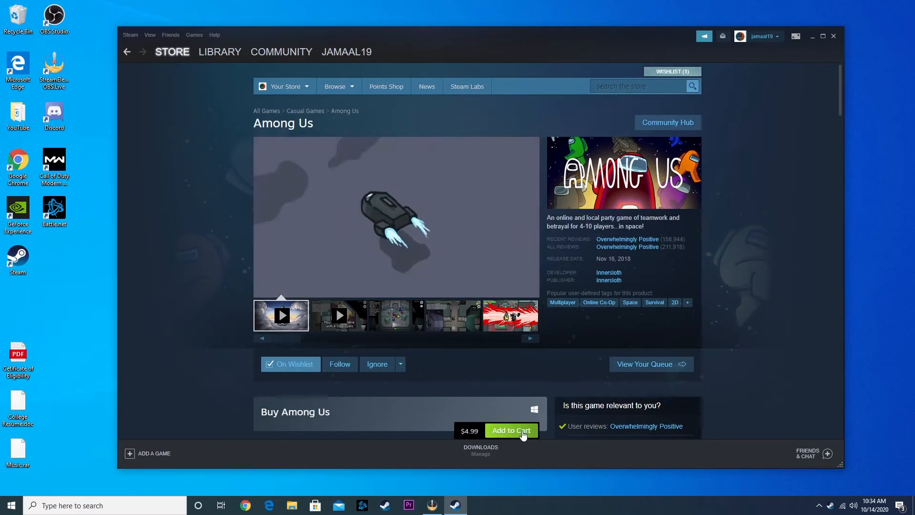
Add Among Us to the Steam cart
{"action": "left_click", "coordinate": [219, 52]}
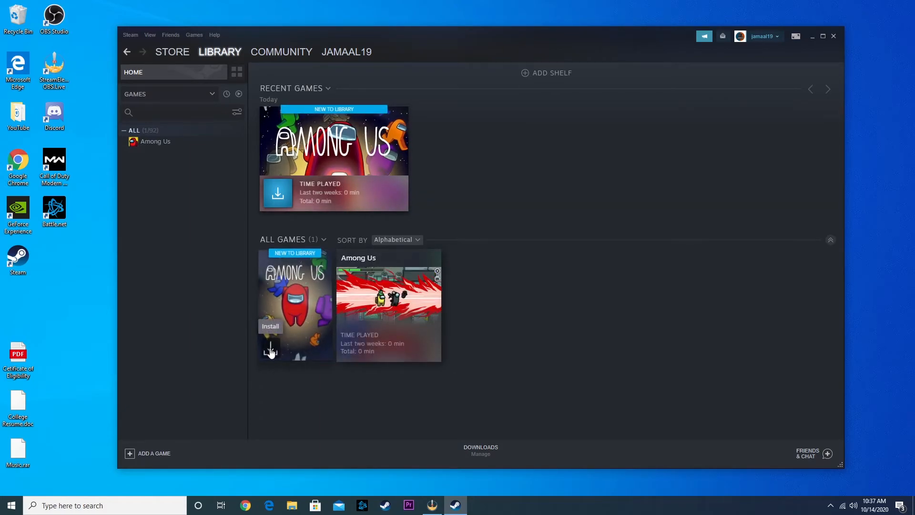
Start installing Among Us into a new Steam library folder G:\SteamLibrary
{"action": "left_click", "coordinate": [270, 326]}
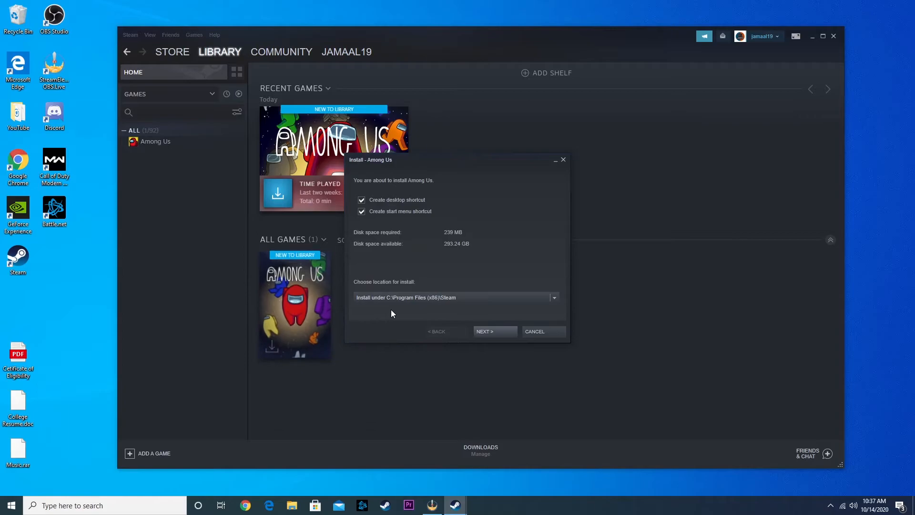
{"action": "left_click", "coordinate": [551, 297]}
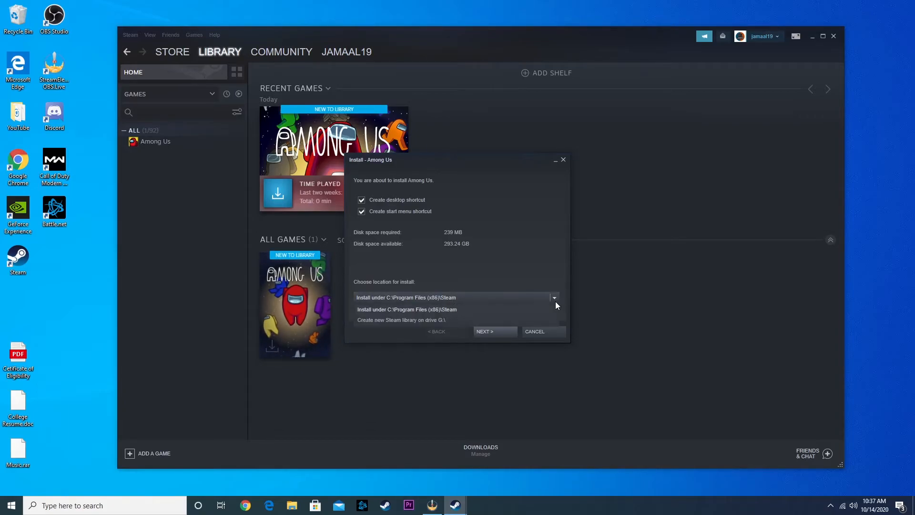
{"action": "left_click", "coordinate": [401, 320]}
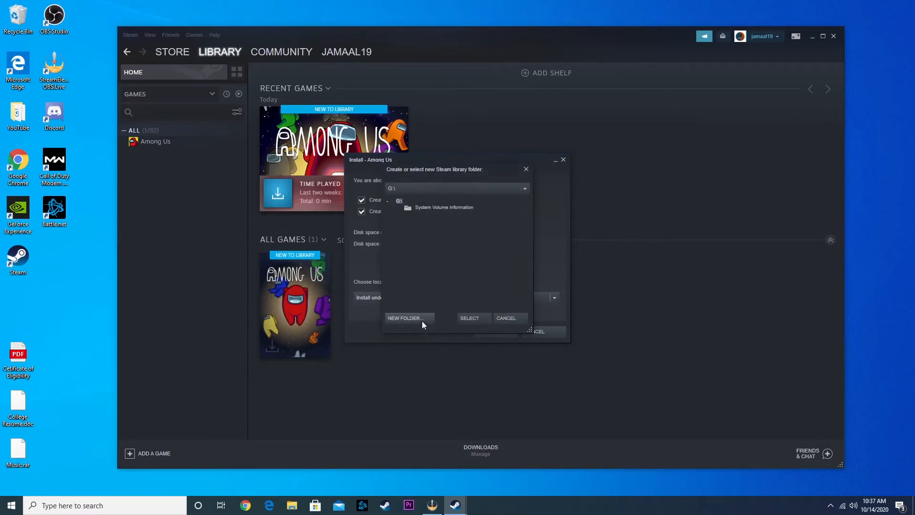
{"action": "left_click", "coordinate": [407, 317]}
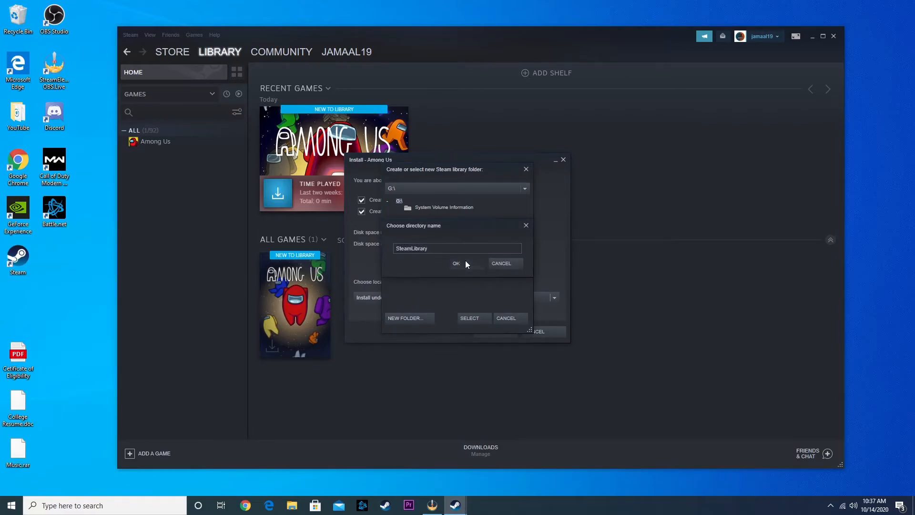
{"action": "left_click", "coordinate": [457, 263]}
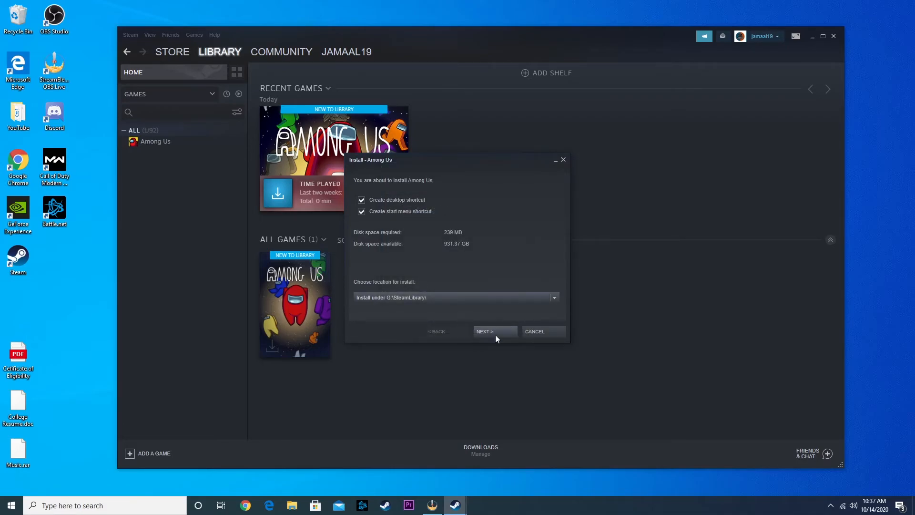
{"action": "mouse_move", "coordinate": [465, 317]}
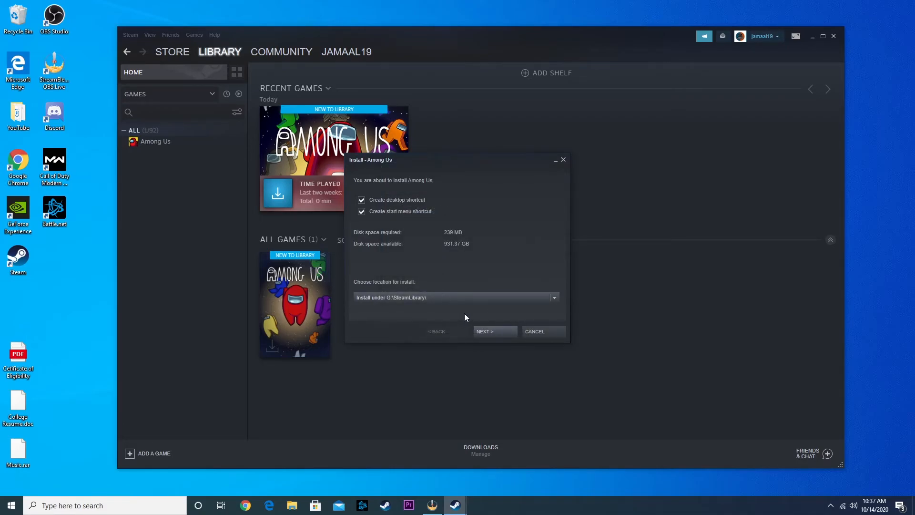